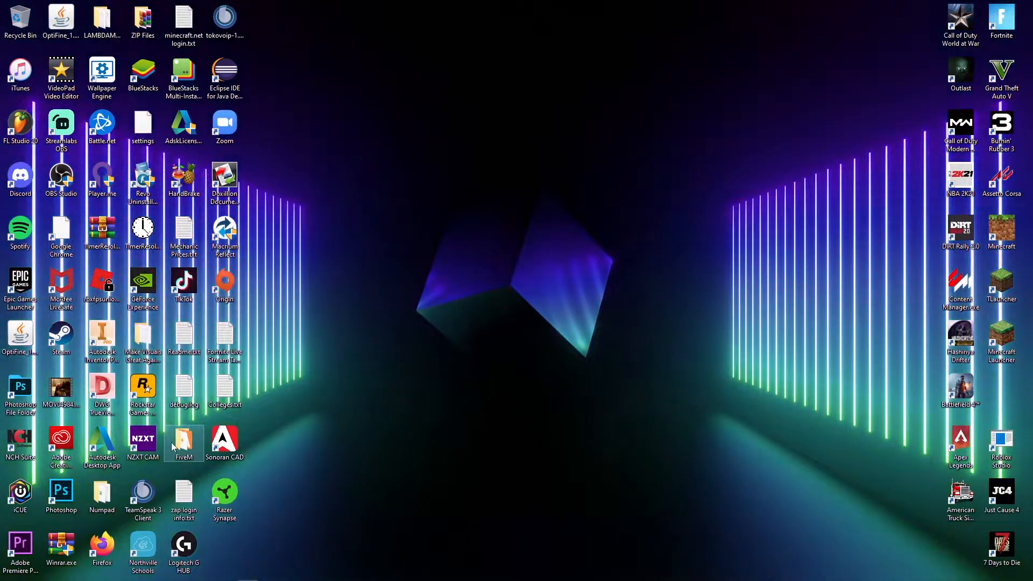
Search 'fiveM', go to FiveM.exe's file location, and open FiveM Application Data\data.
{"action": "double_click", "coordinate": [183, 438]}
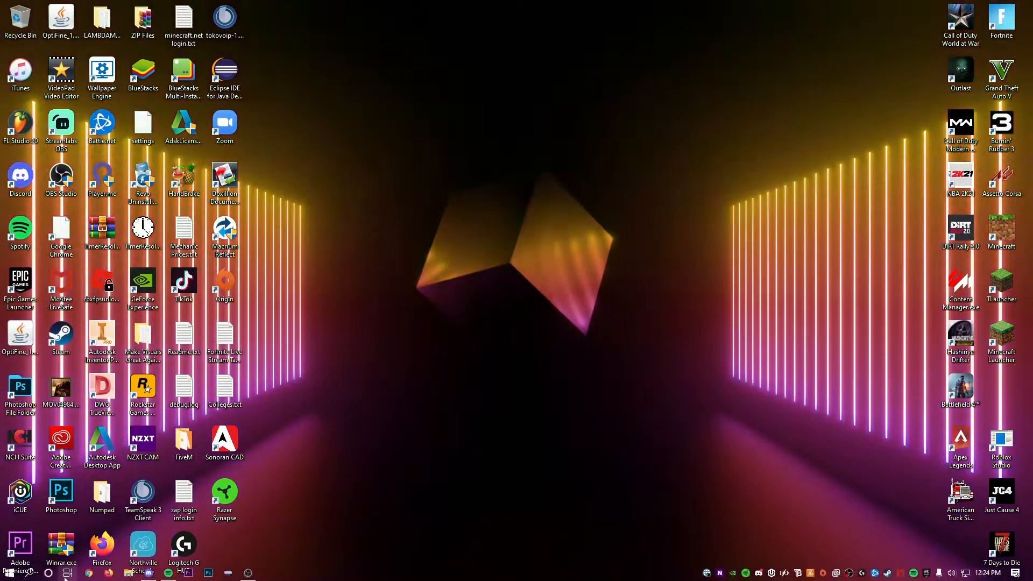
{"action": "type", "text": "fiveM.com"}
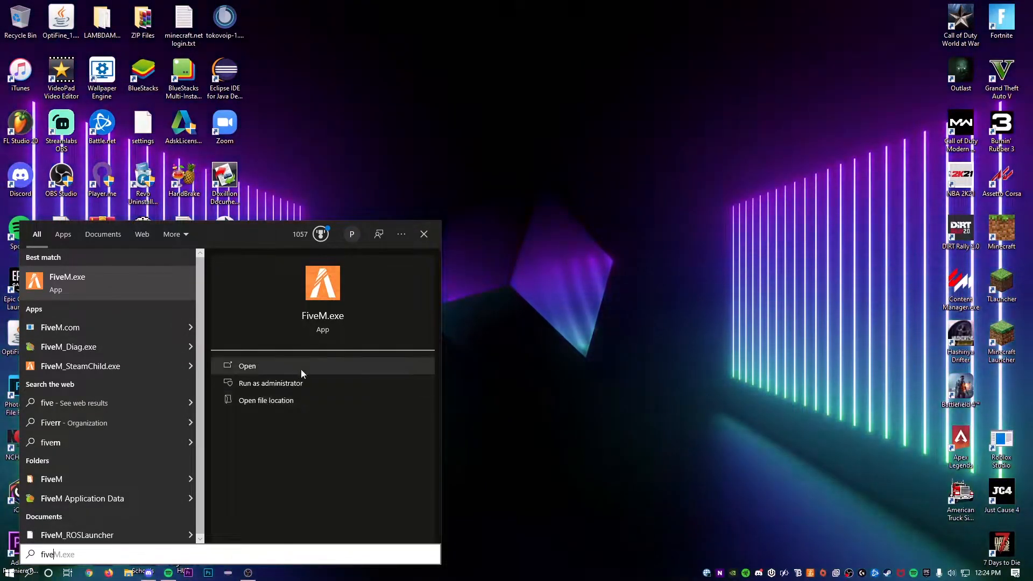
{"action": "left_click", "coordinate": [266, 399]}
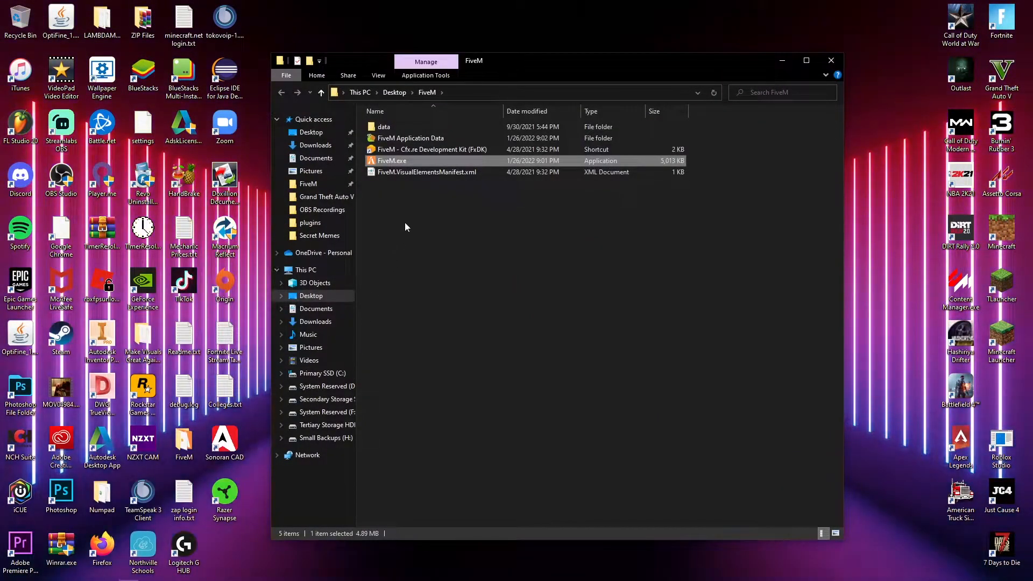
{"action": "double_click", "coordinate": [410, 137]}
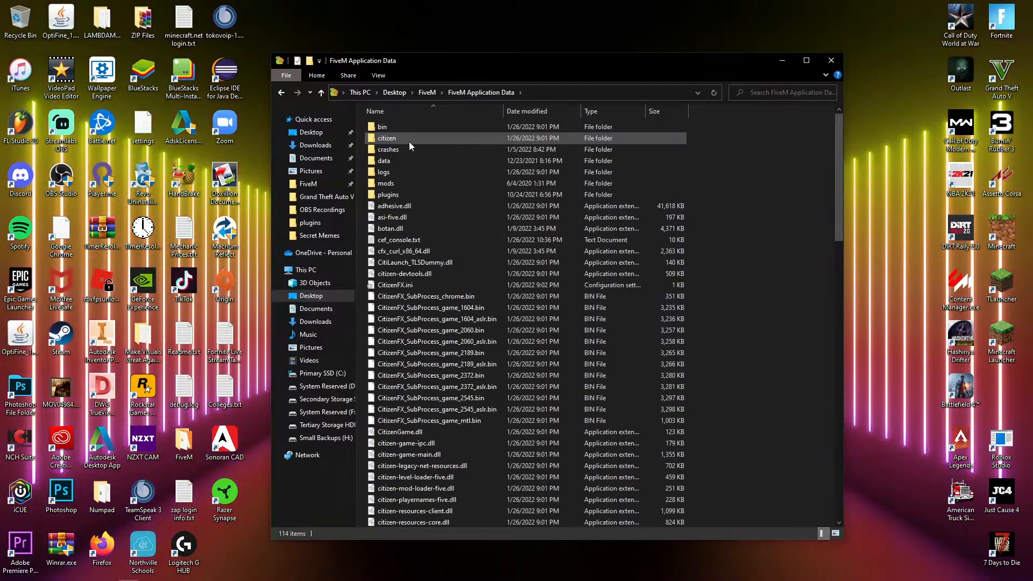
{"action": "double_click", "coordinate": [384, 161]}
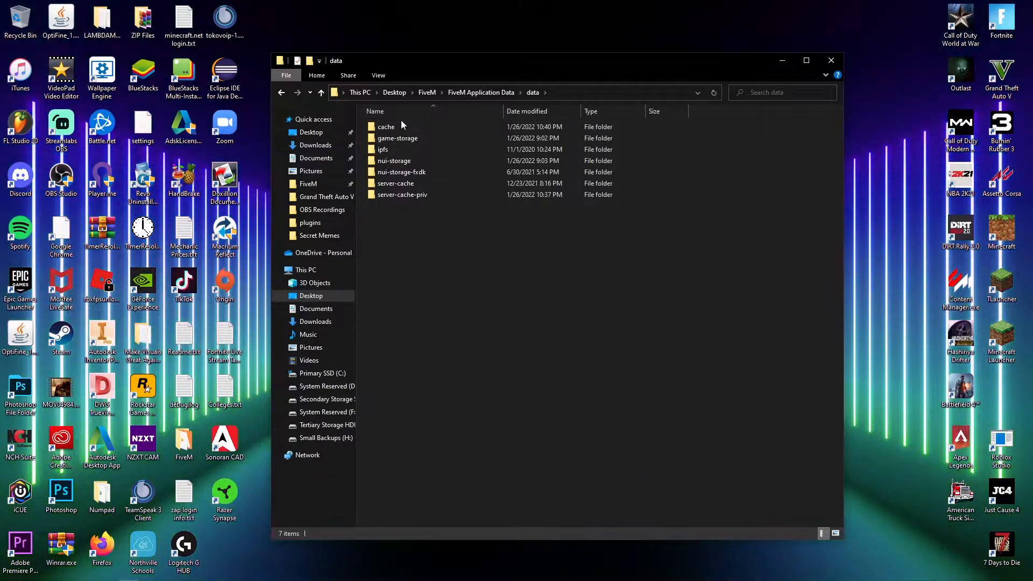
Select the cache, server-cache and server-cache-priv folders and delete them.
{"action": "left_click", "coordinate": [396, 183]}
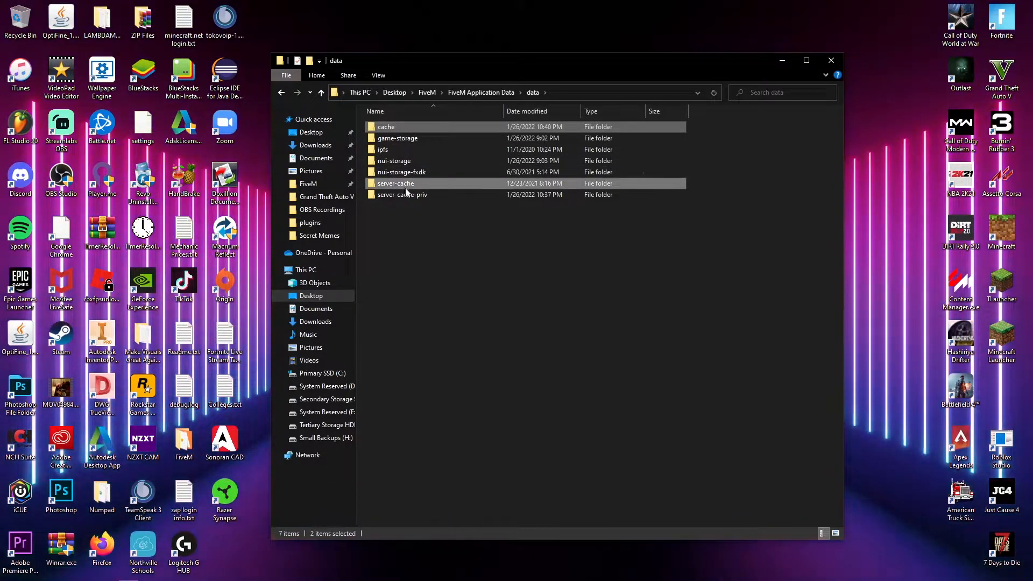
{"action": "left_click", "coordinate": [402, 195]}
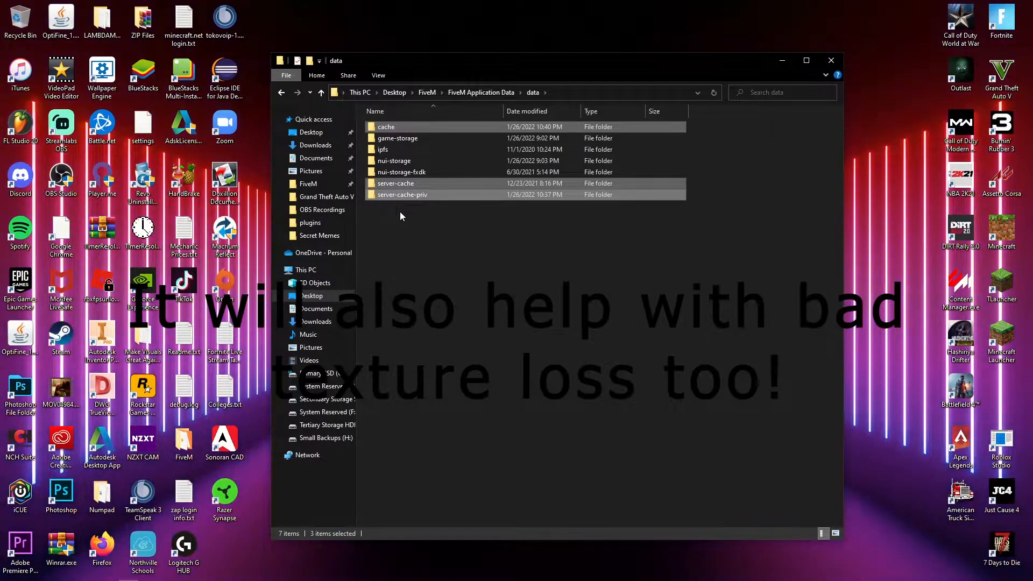
{"action": "right_click", "coordinate": [396, 183]}
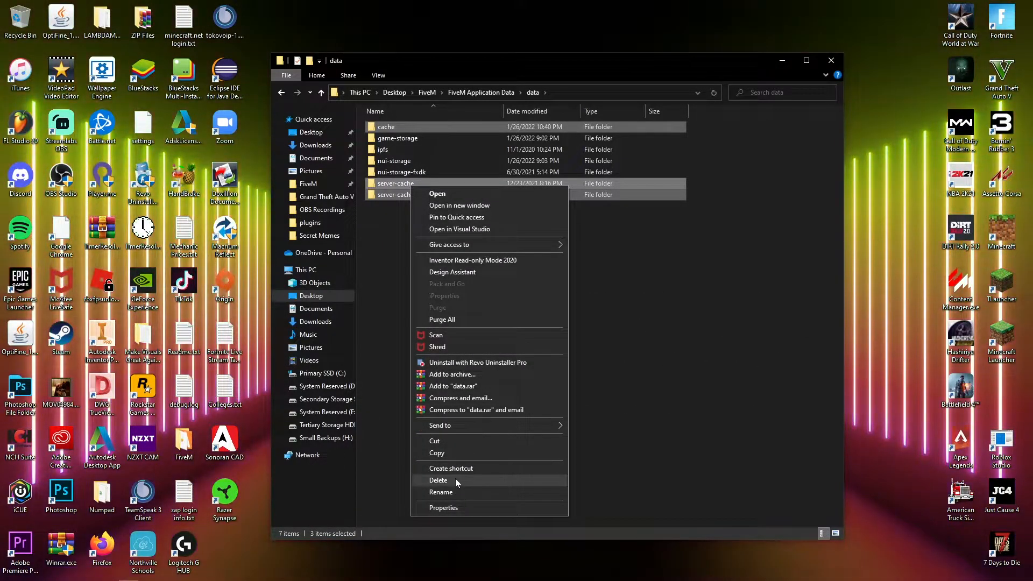
{"action": "left_click", "coordinate": [438, 480]}
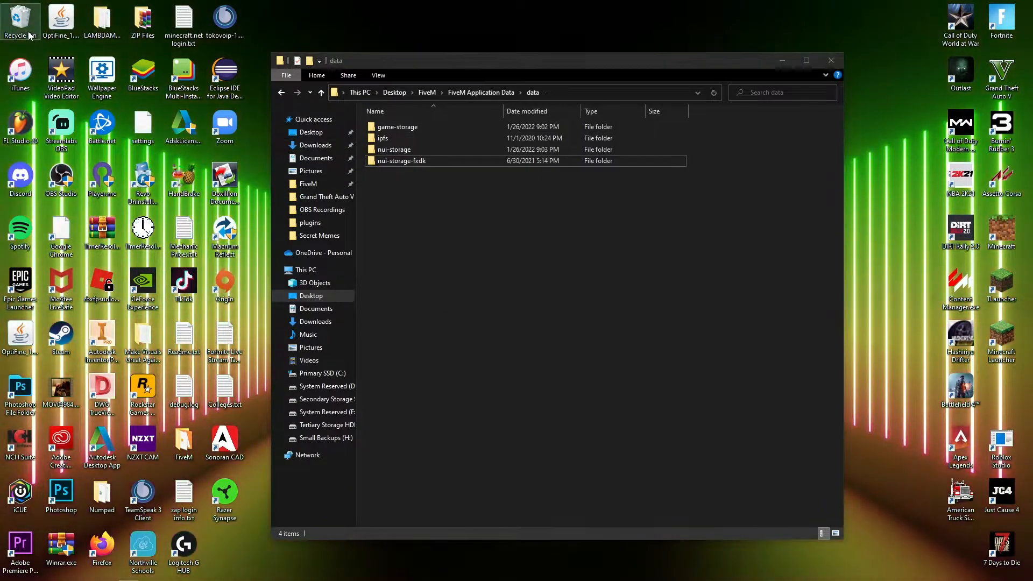
Confirm permanent deletion of the three cache folders, about 10,156 items.
{"action": "key", "text": "Delete"}
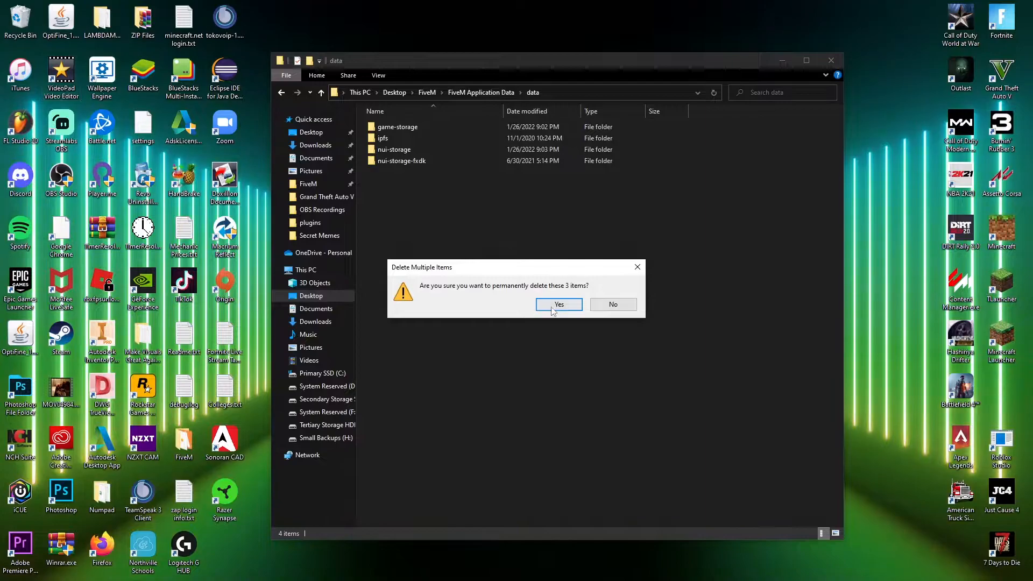
{"action": "left_click", "coordinate": [558, 305]}
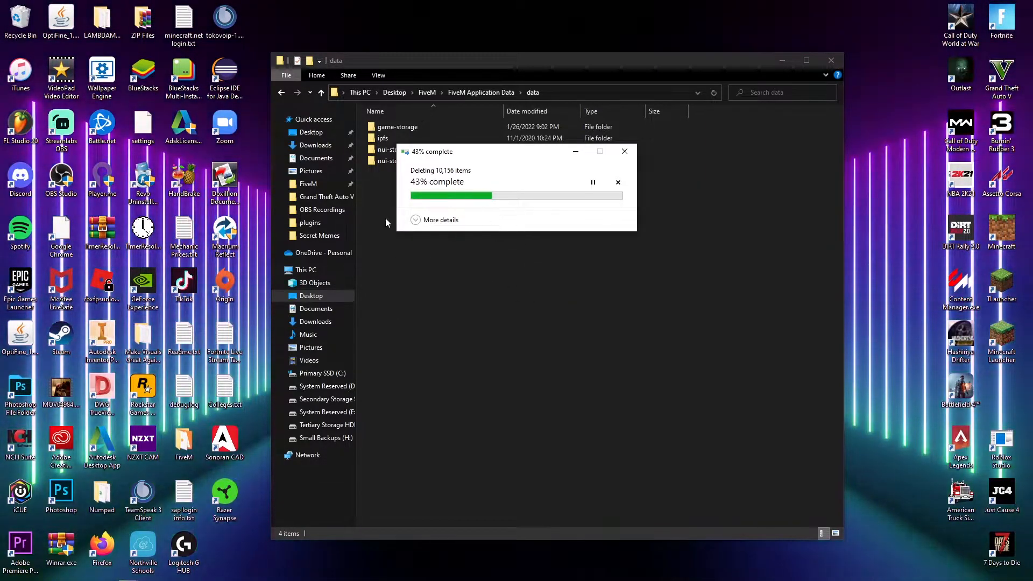